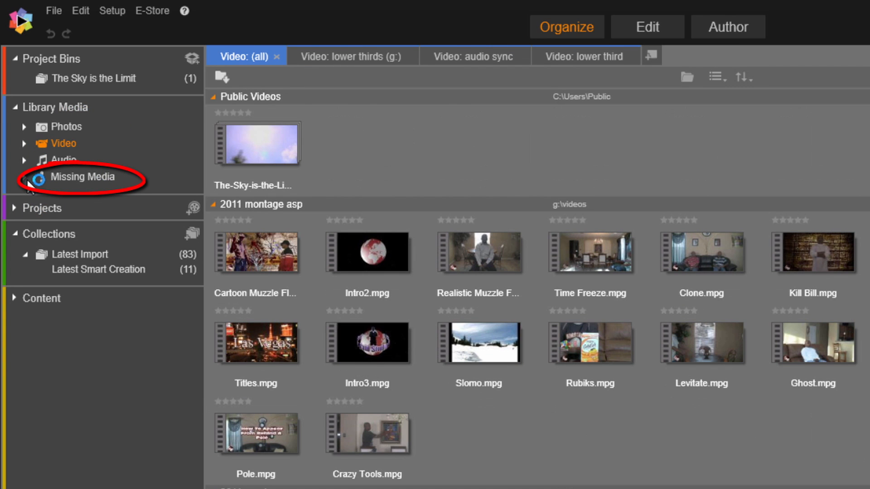
- Expand Missing Media to reveal the digital juice renders folder beneath it
click(24, 177)
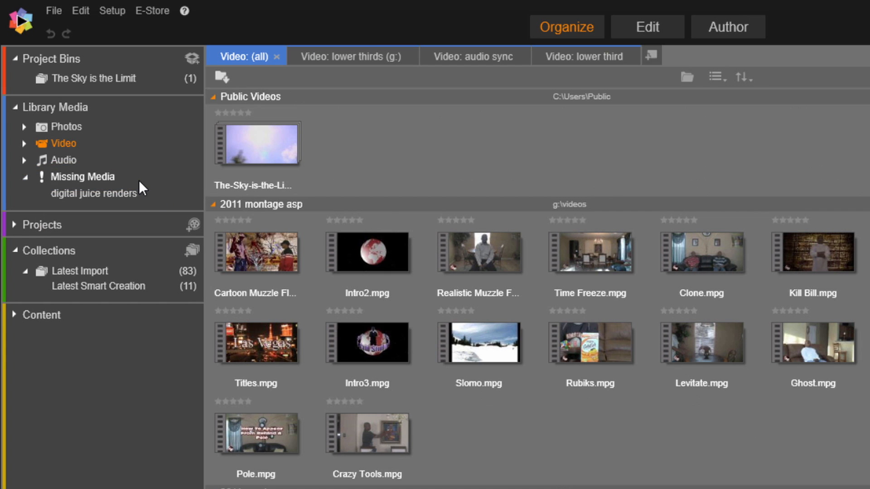
mouse_move(156, 199)
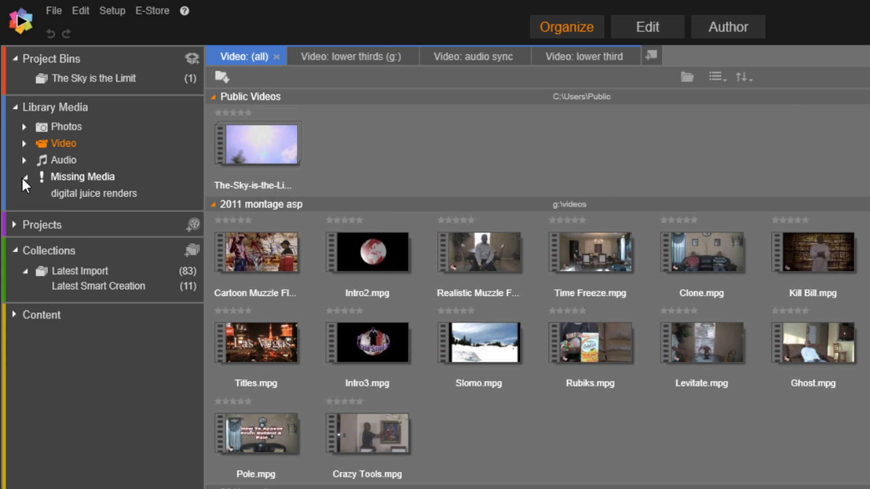
mouse_move(199, 141)
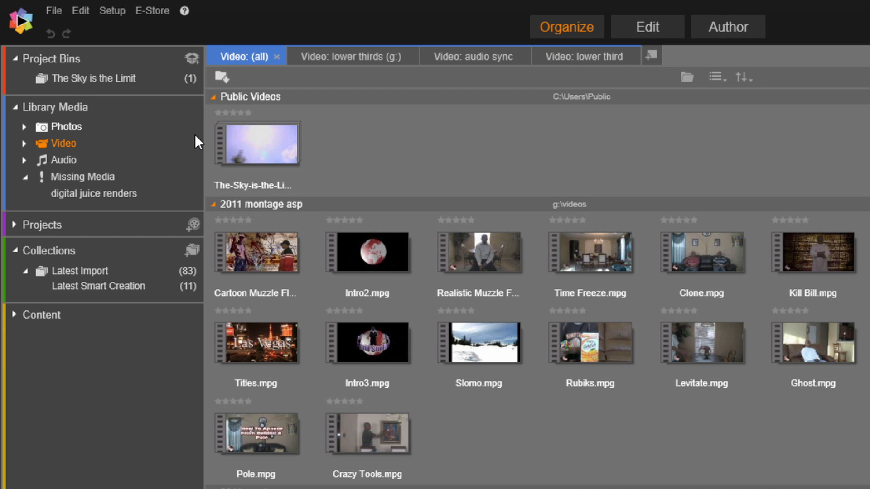
mouse_move(158, 146)
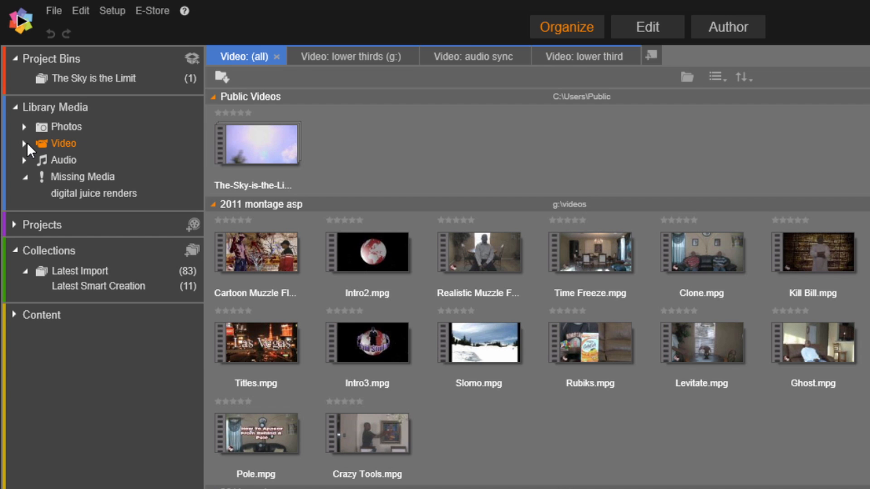
- Select the digital juice renders folder to show the missing clip marked with a red exclamation
click(25, 144)
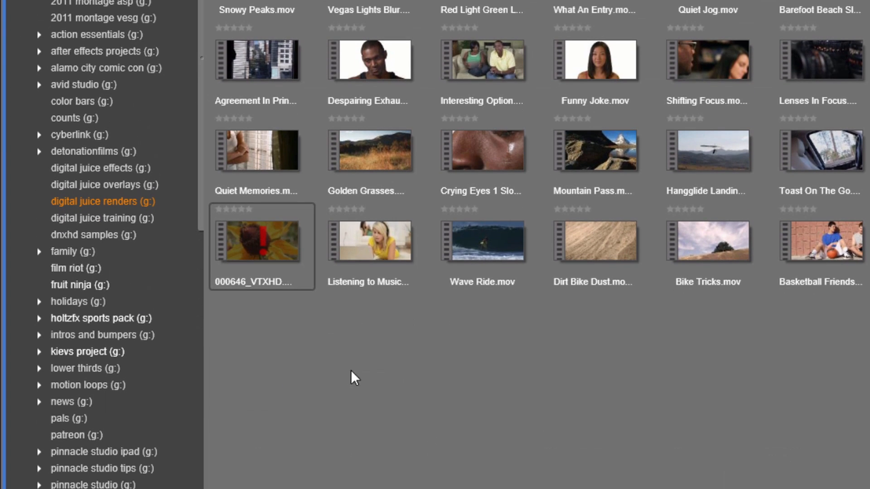
mouse_move(380, 358)
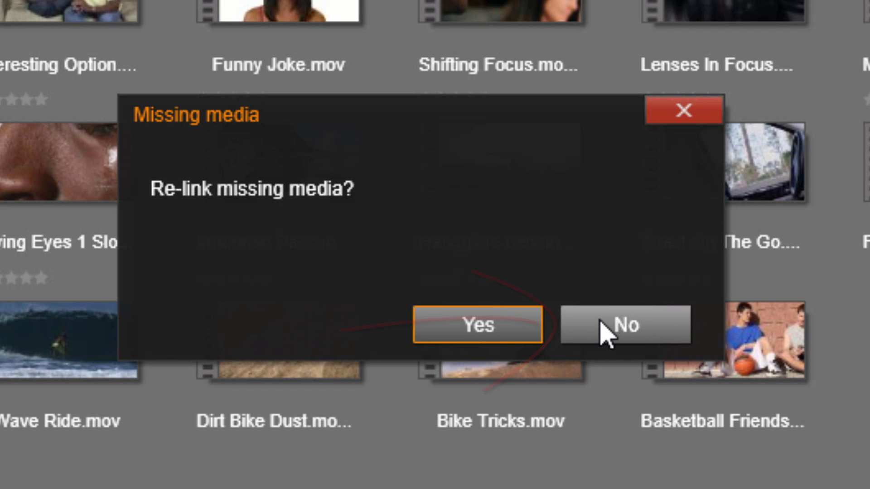
- Decline re-linking with No, then start Delete selected on the missing 000646 clip
click(624, 326)
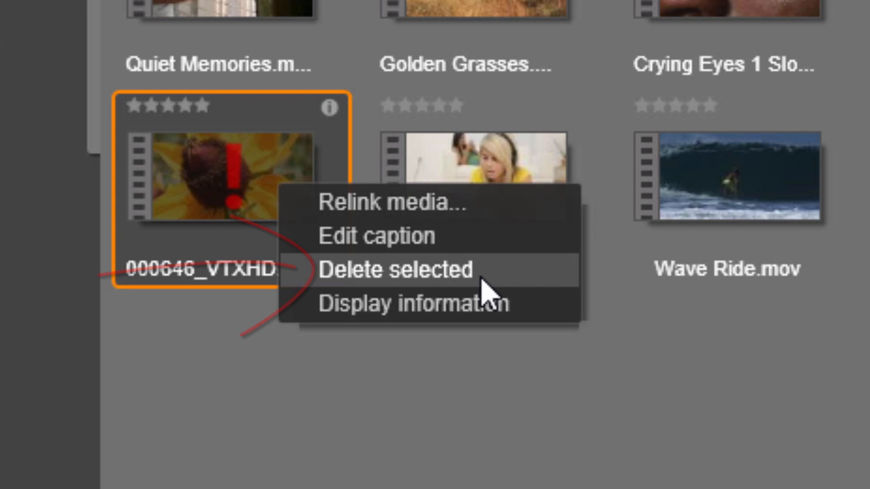
click(396, 270)
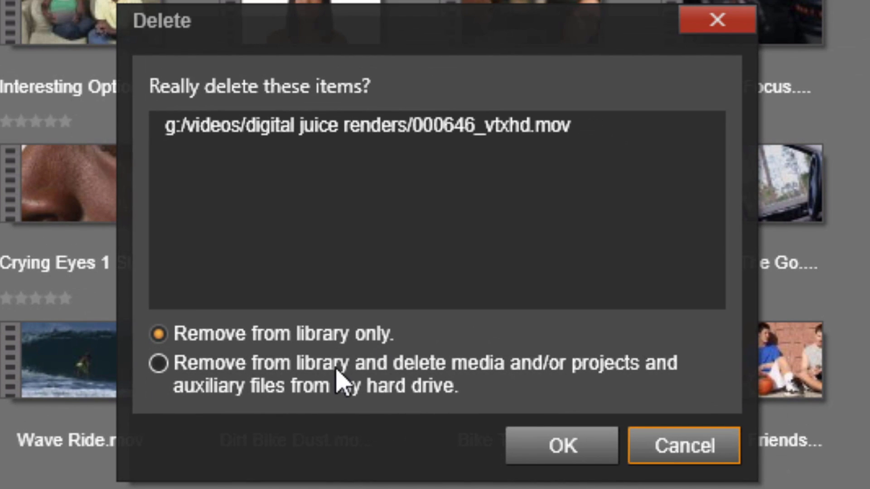
mouse_move(424, 345)
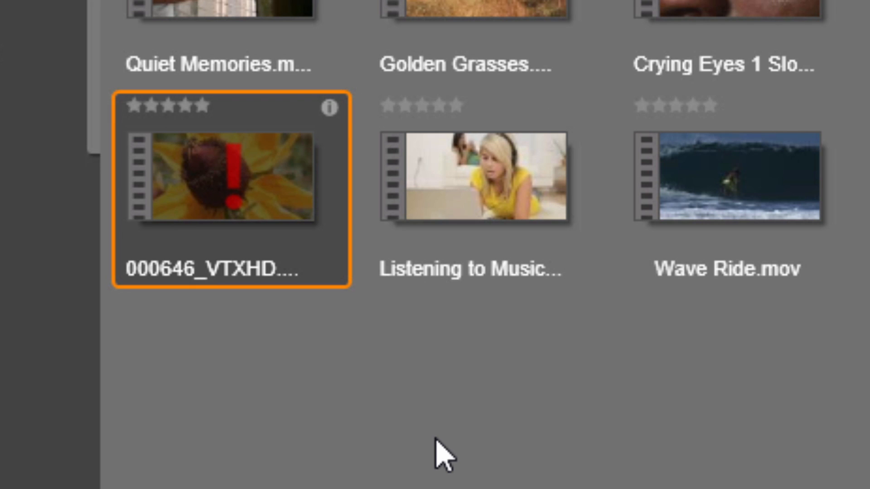
mouse_move(278, 199)
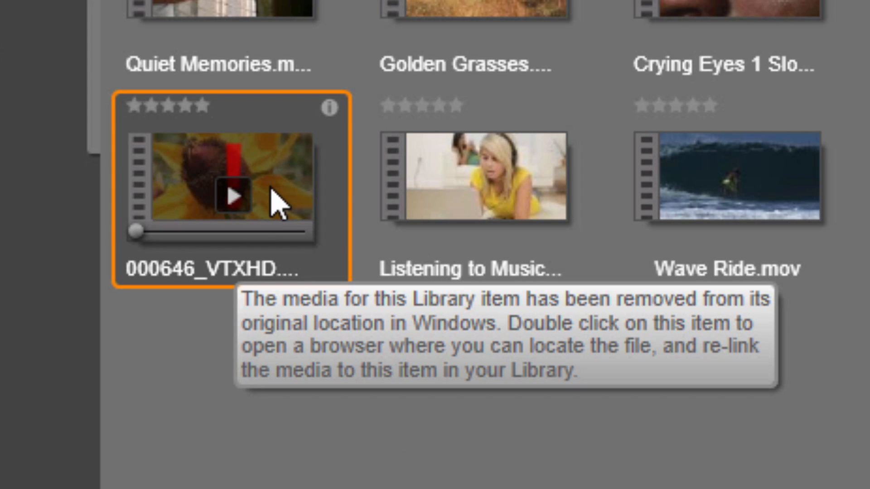
- Relink the missing clip to 000646_VTXHD.mov in the Videos folder on Storage (E:)
right_click(222, 183)
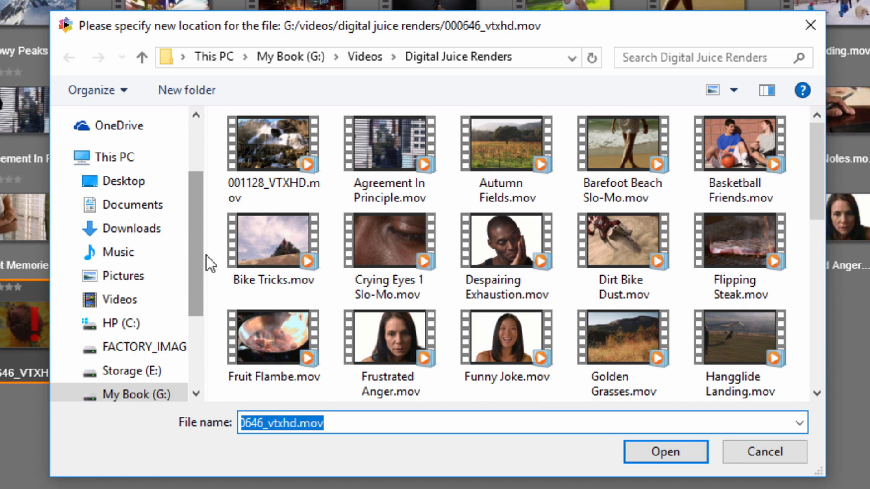
mouse_move(222, 247)
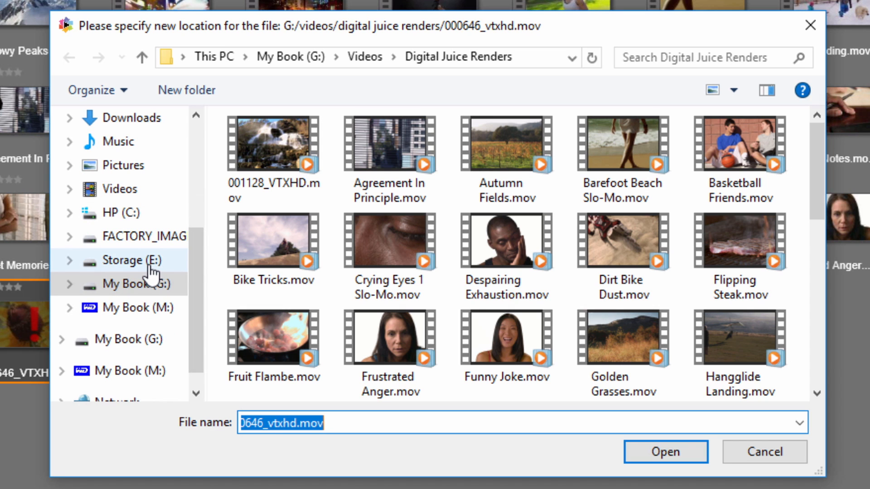
click(135, 261)
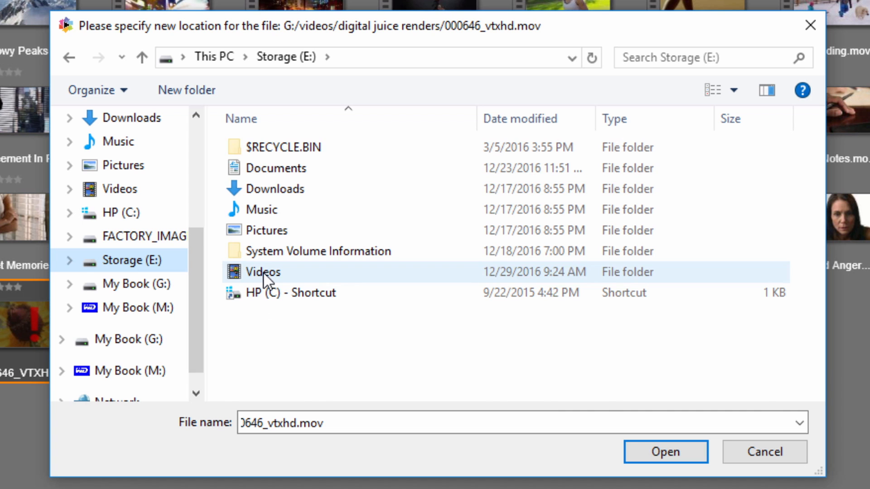
double_click(261, 272)
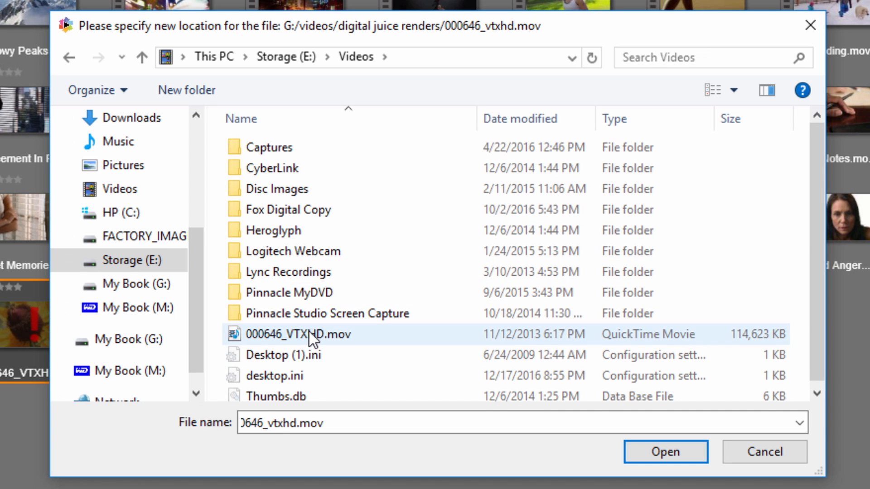
click(296, 334)
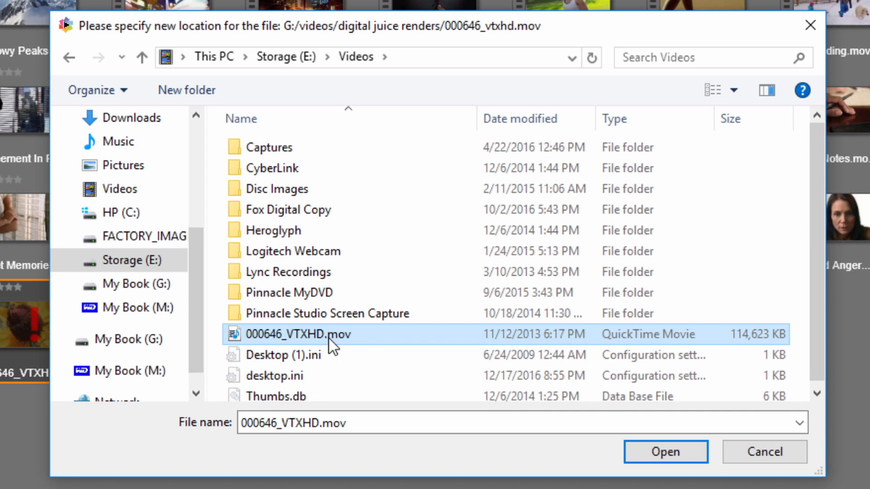
click(665, 451)
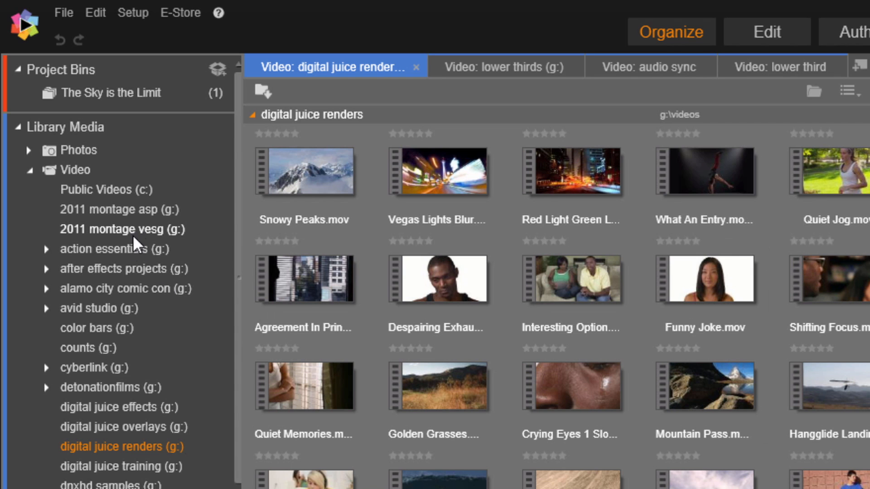
- Scroll the library tree down to the new Videos (e:) folder holding the re-linked clip
scroll(down, 3)
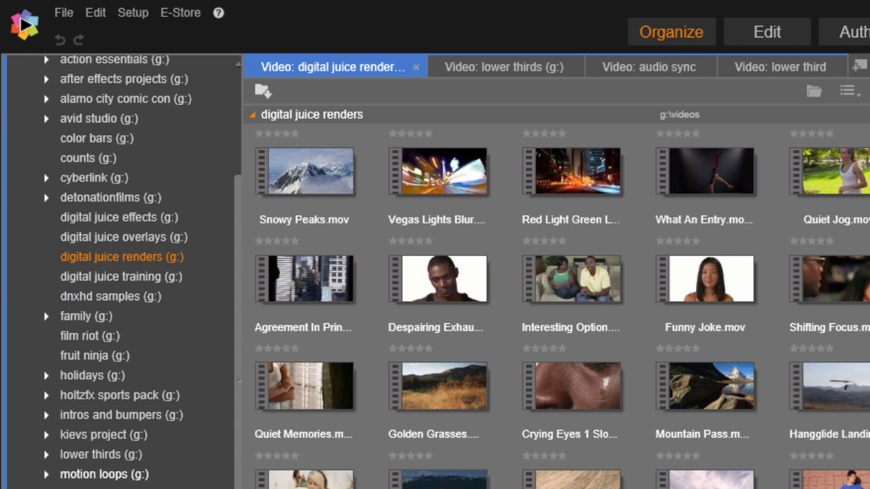
scroll(down, 3)
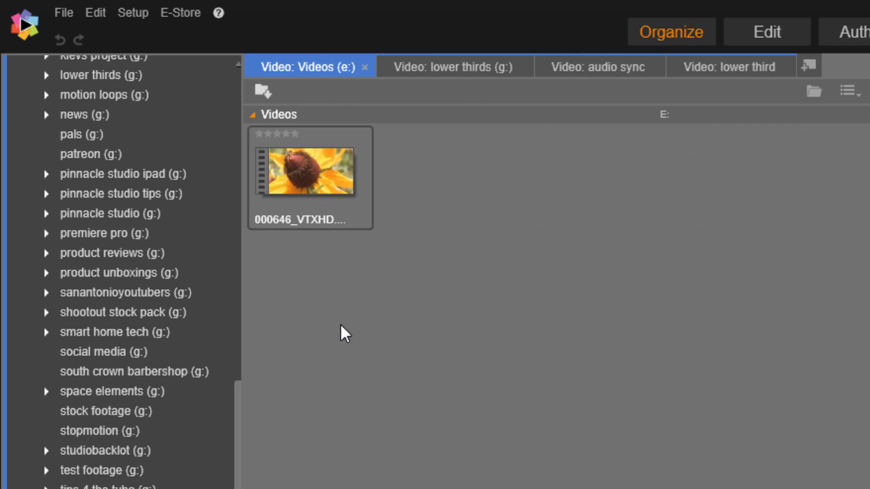
mouse_move(319, 266)
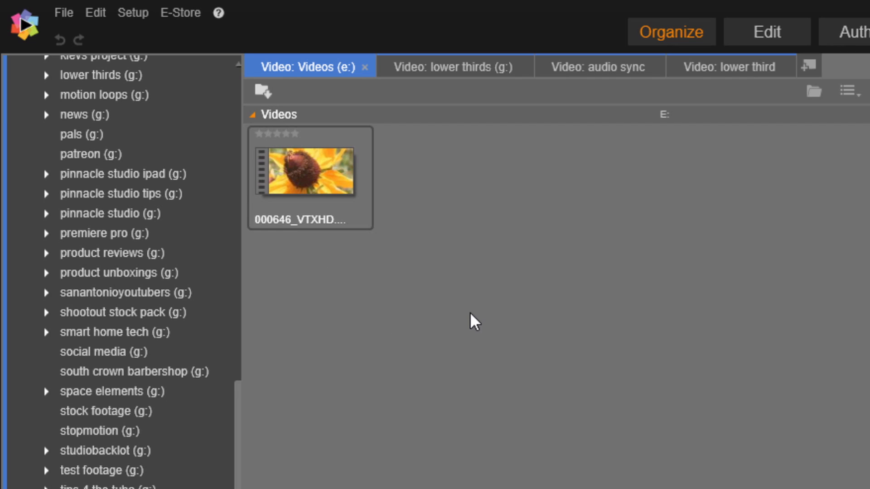
mouse_move(466, 309)
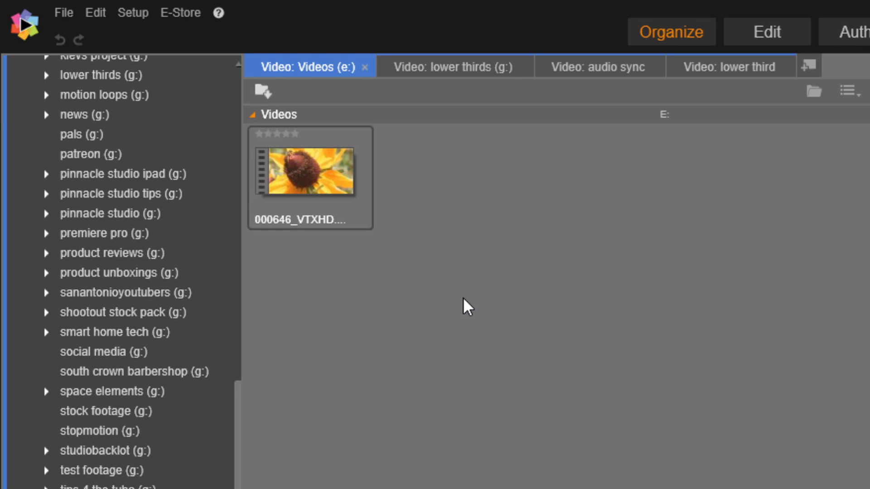